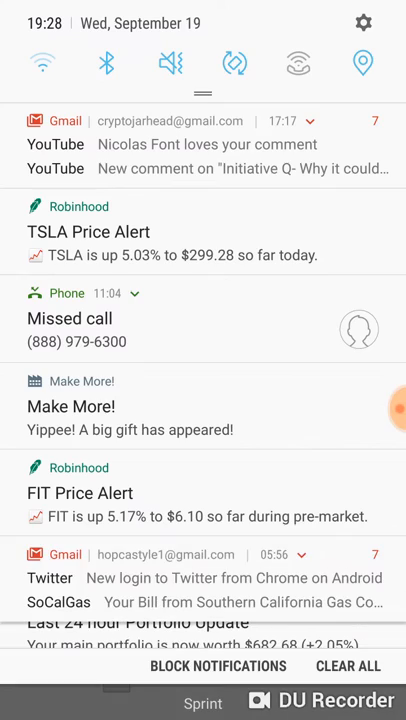
# Scroll through the Arbitraging transactions PDF and over to the site's Transactions table
pyautogui.scroll(-3)
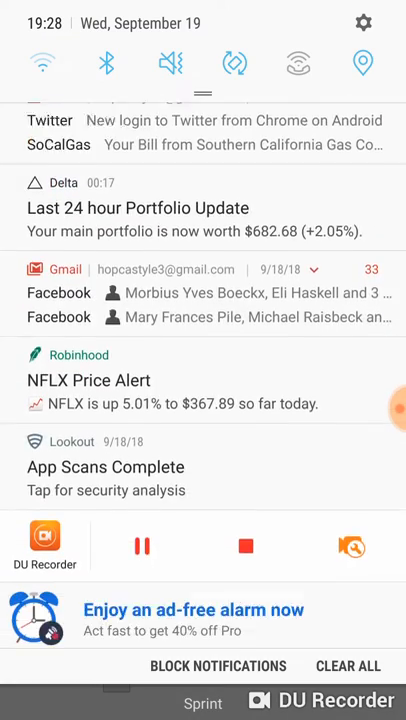
pyautogui.scroll(-3)
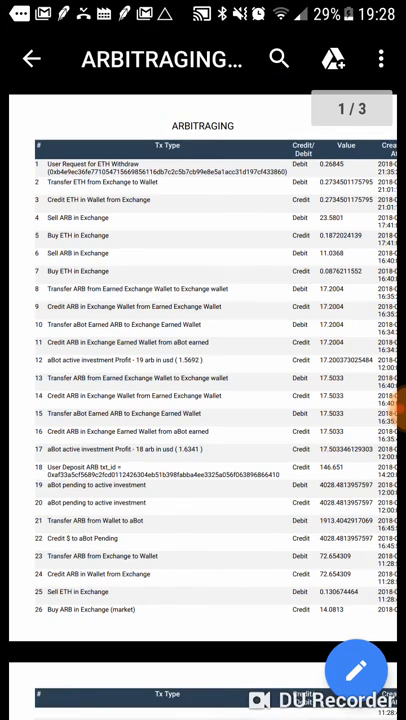
pyautogui.hscroll(3)
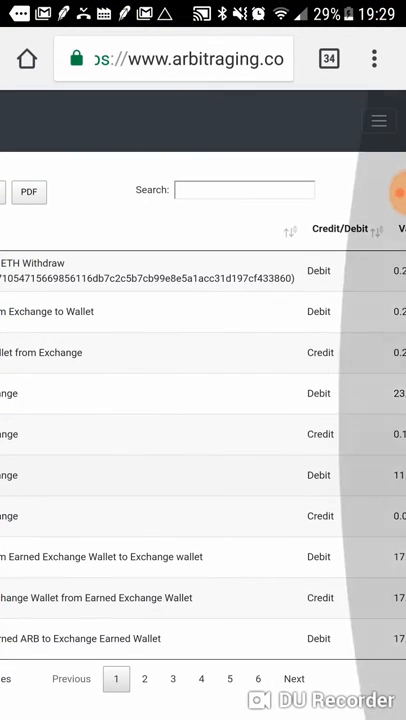
# Open the arbitraging.co sidebar menu and choose the aBOT section
pyautogui.click(380, 122)
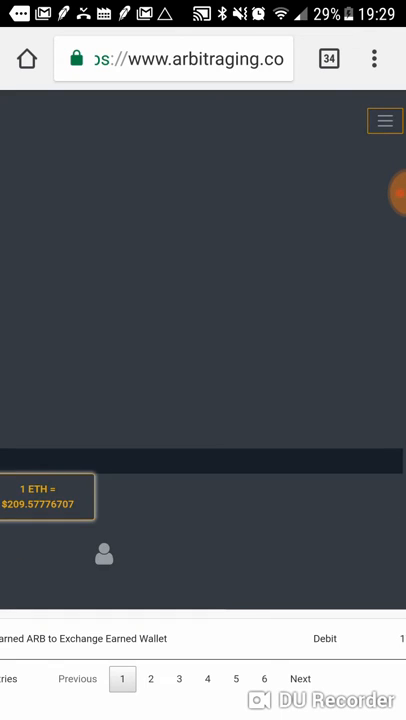
pyautogui.click(384, 120)
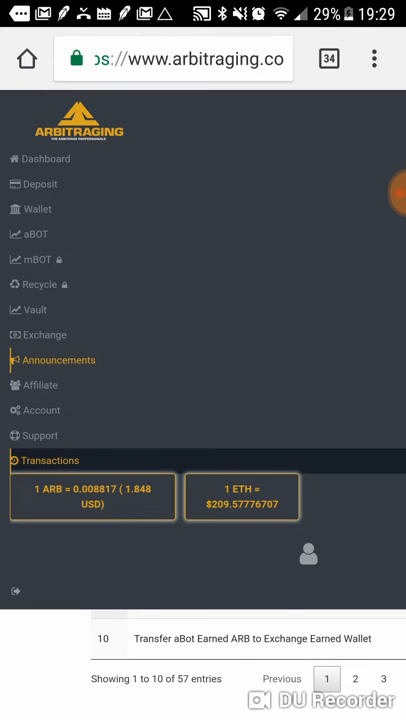
pyautogui.click(308, 554)
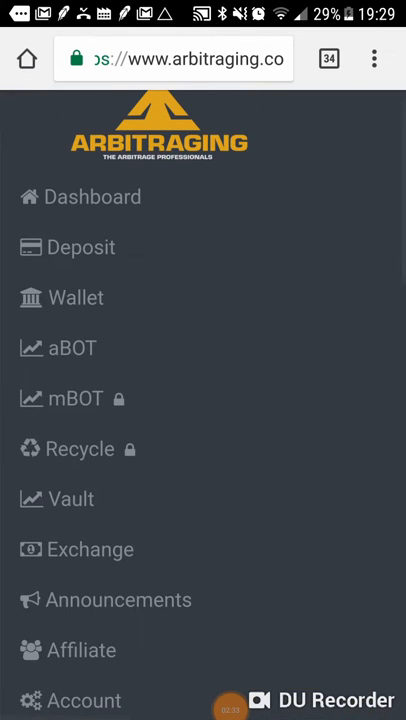
pyautogui.click(72, 348)
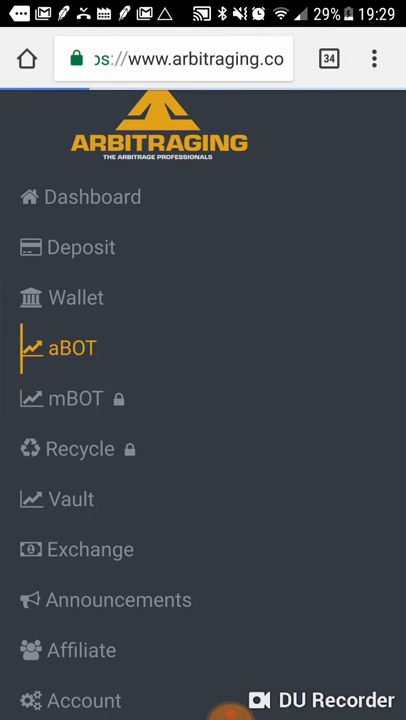
# Follow the aBOT contract address to its Etherscan Write Contract page
pyautogui.click(72, 348)
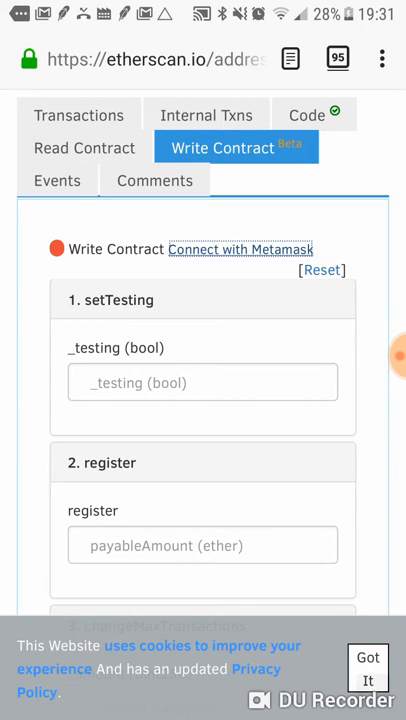
# Review the contract's 0 Ether balance on Etherscan, then show the browser's open-tabs overview
pyautogui.scroll(-3)
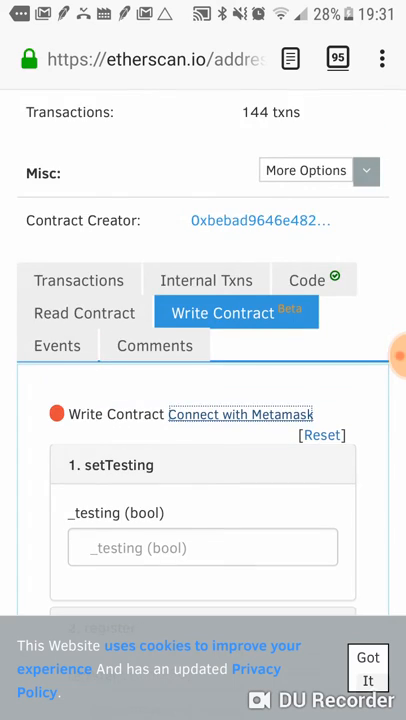
pyautogui.scroll(-3)
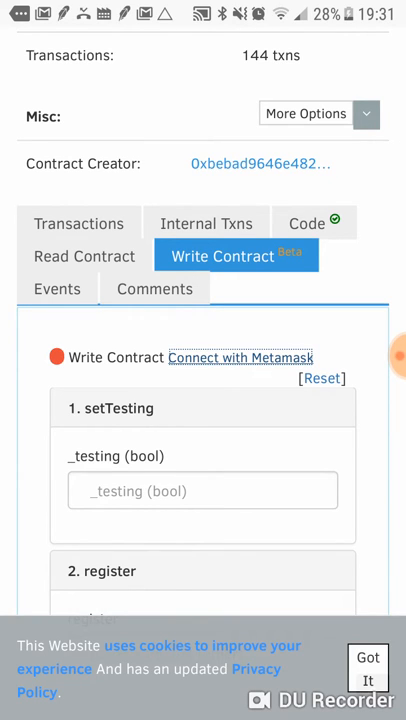
pyautogui.scroll(-3)
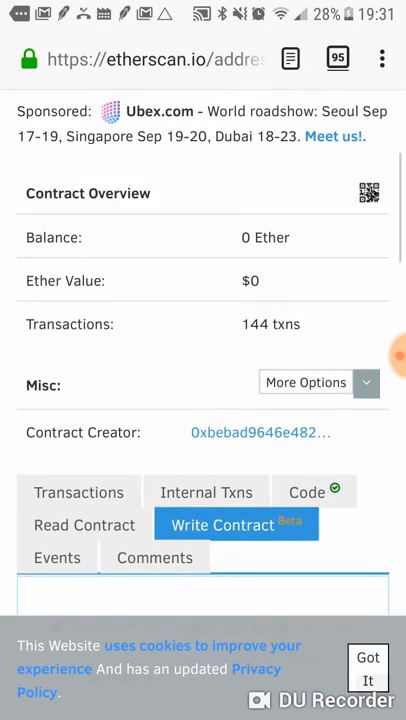
pyautogui.scroll(-3)
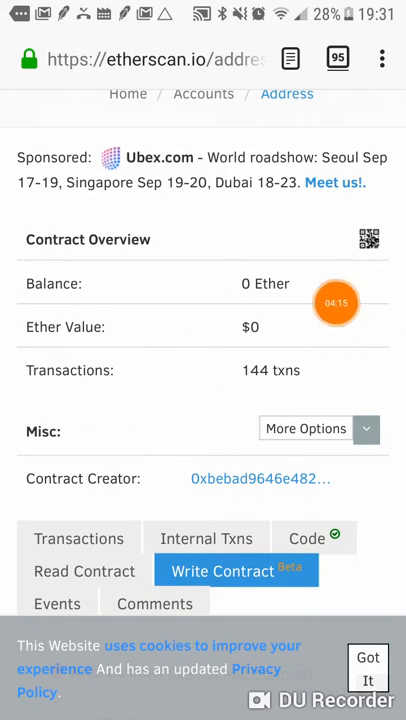
pyautogui.click(220, 572)
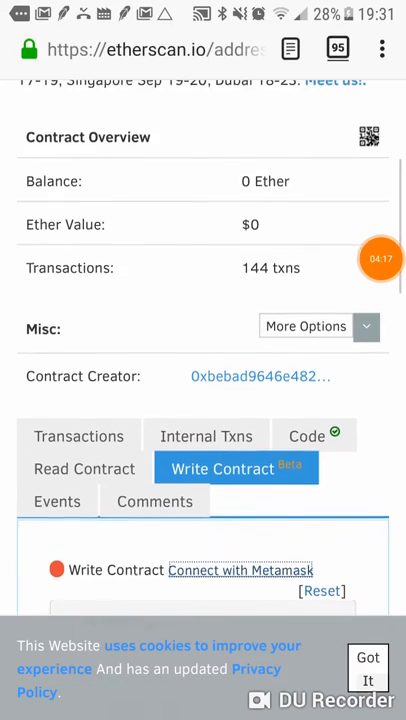
pyautogui.scroll(-3)
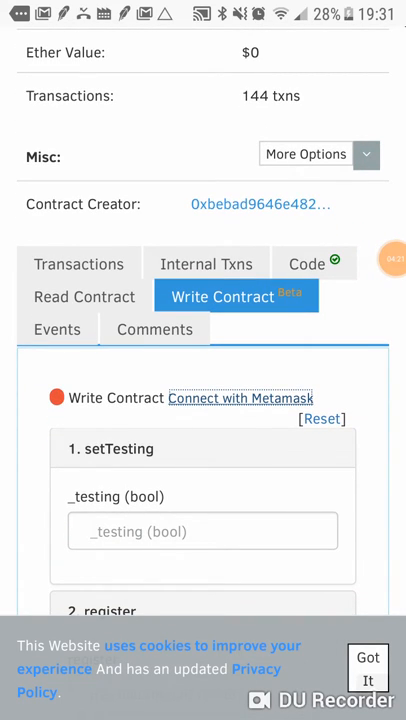
pyautogui.scroll(-3)
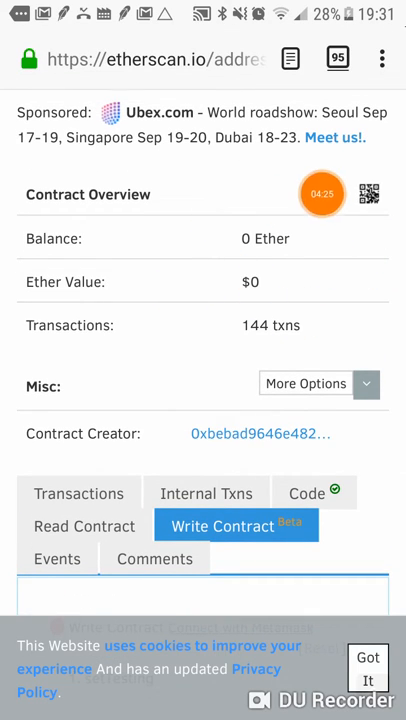
pyautogui.scroll(-3)
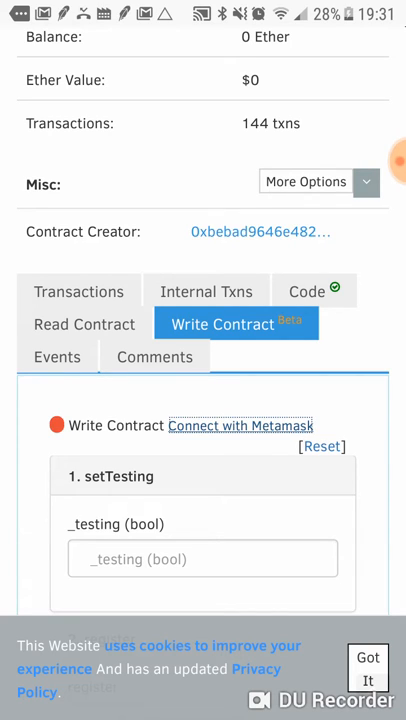
pyautogui.scroll(-3)
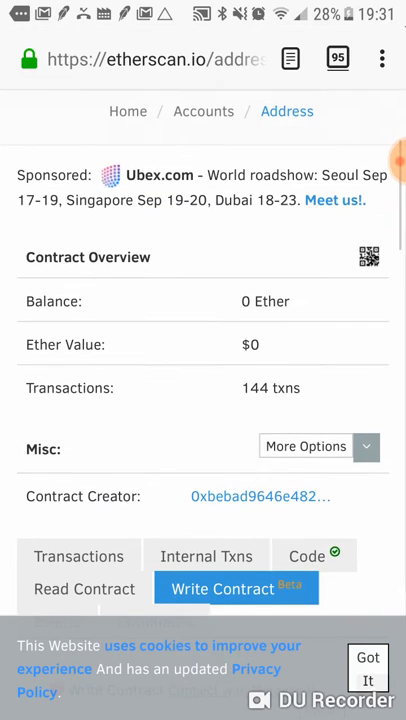
pyautogui.click(336, 58)
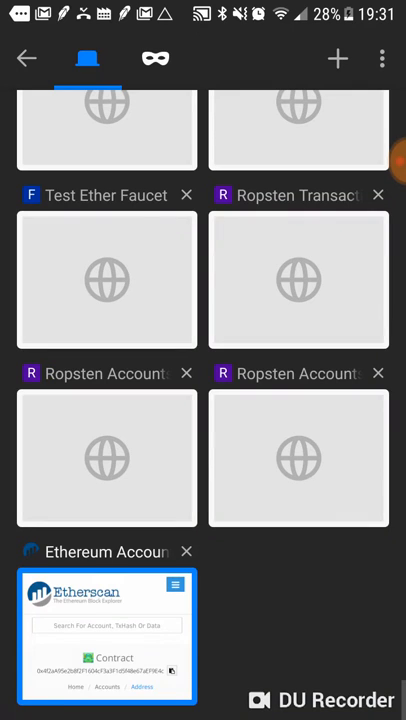
# Return to the Etherscan contract tab and bring up Firefox's options menu with MetaMask
pyautogui.scroll(-3)
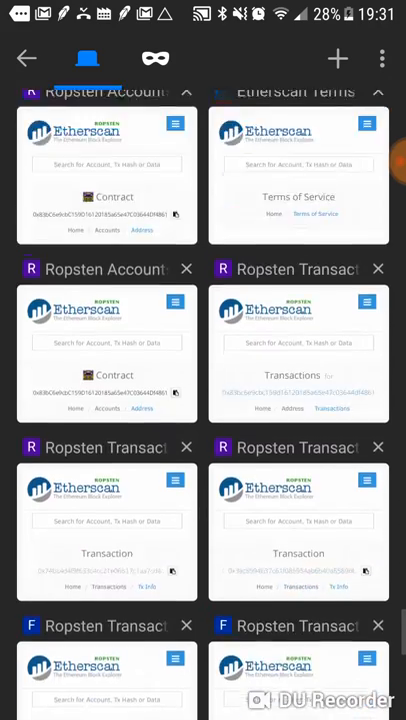
pyautogui.click(108, 176)
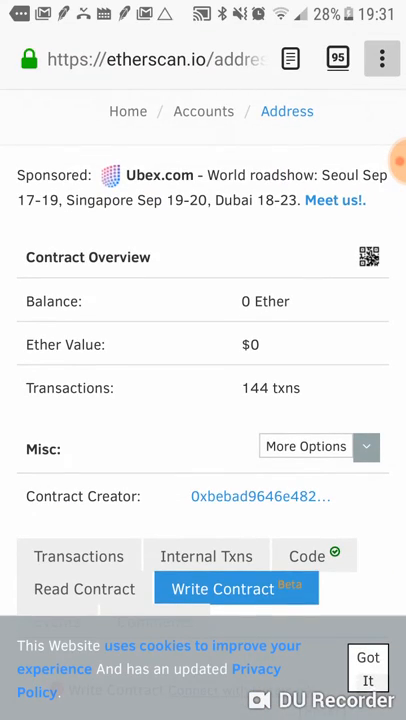
pyautogui.click(382, 56)
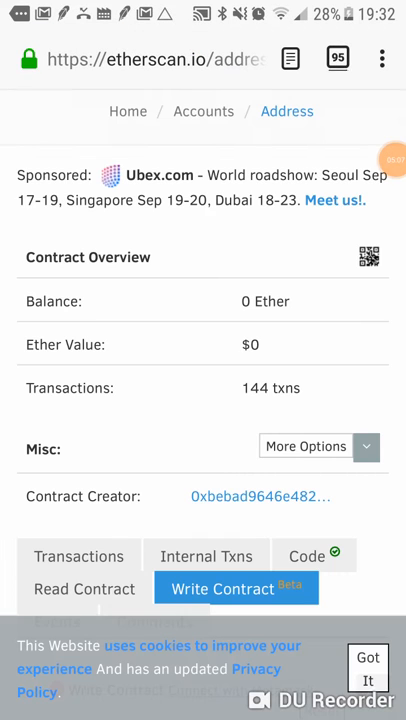
pyautogui.scroll(-3)
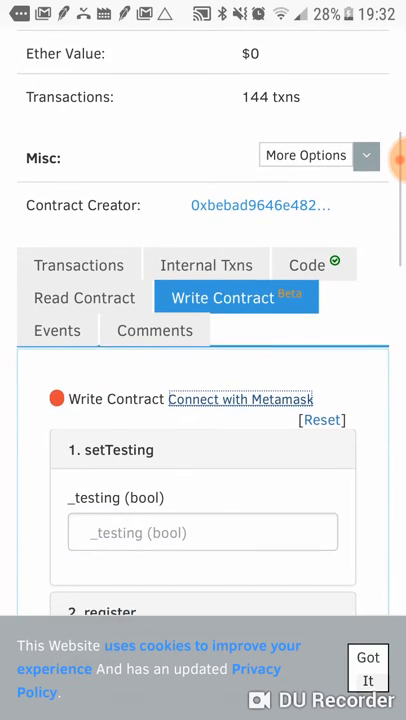
pyautogui.scroll(-3)
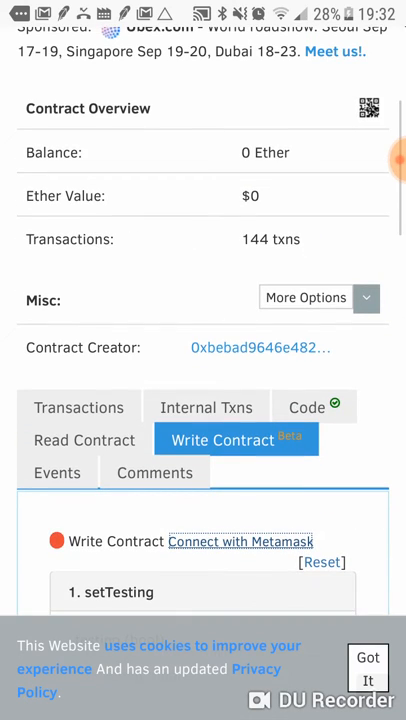
pyautogui.click(388, 18)
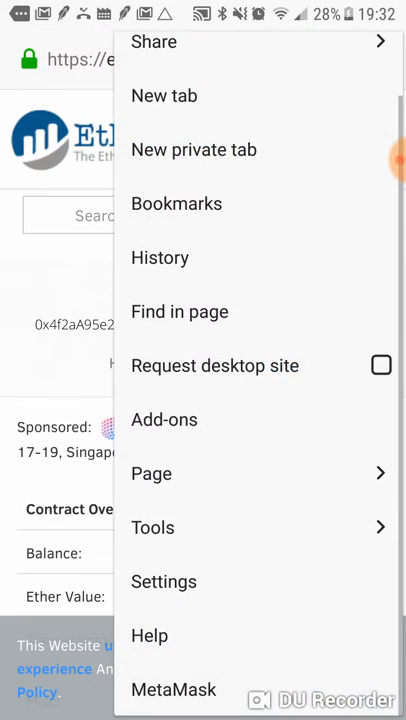
# Connect the Write Contract section with MetaMask, accepting the beta warning
pyautogui.click(154, 42)
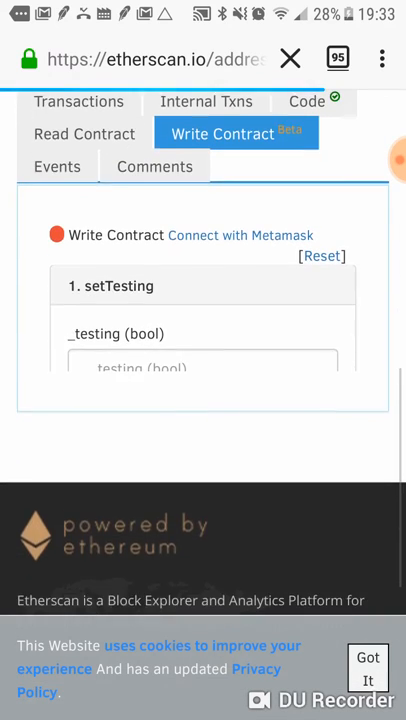
pyautogui.scroll(-3)
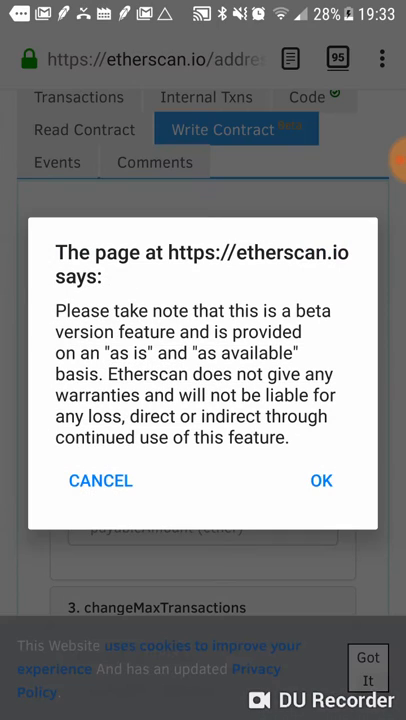
pyautogui.click(320, 480)
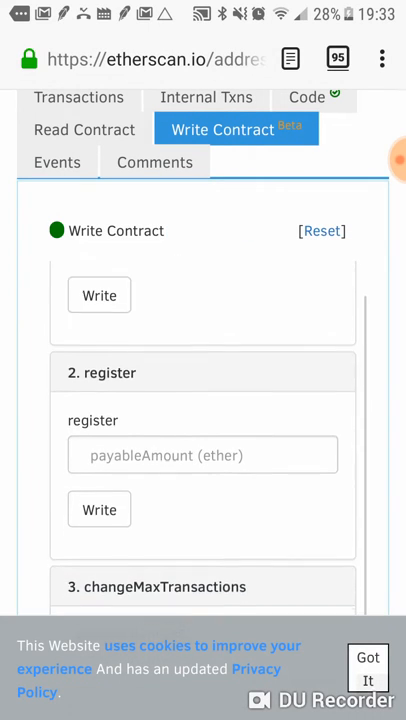
# Enter .27 ether as payableAmount in addBalance and send the call
pyautogui.scroll(-3)
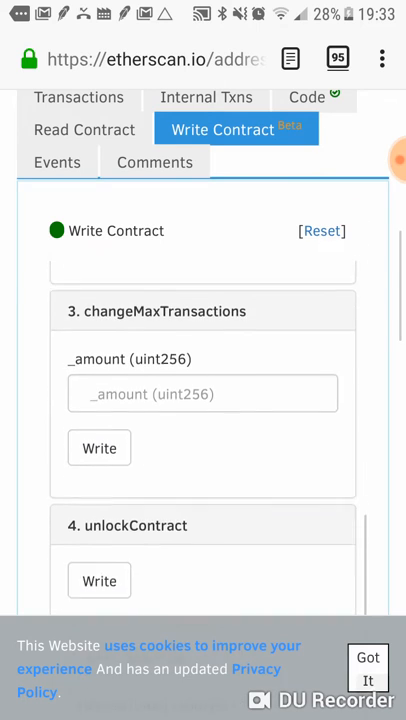
pyautogui.scroll(-3)
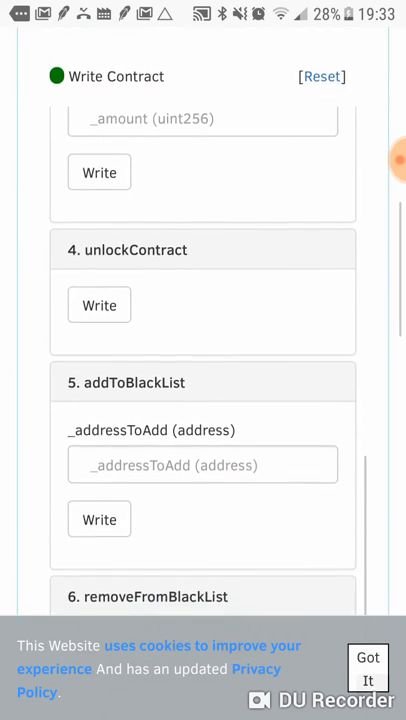
pyautogui.scroll(-3)
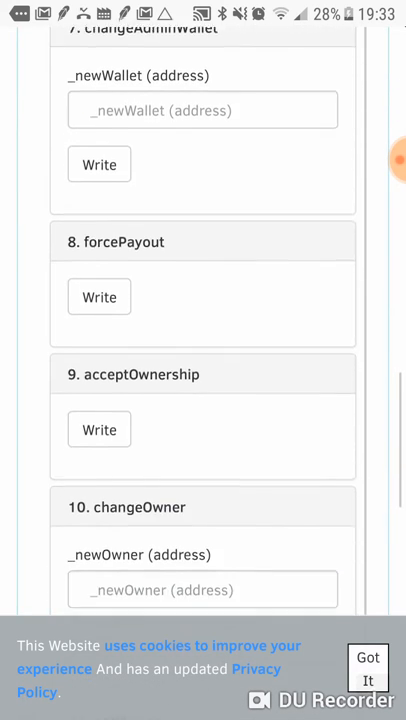
pyautogui.scroll(-3)
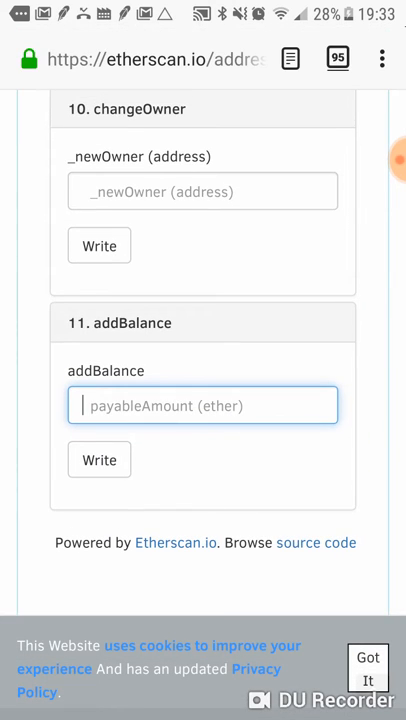
pyautogui.write('2')
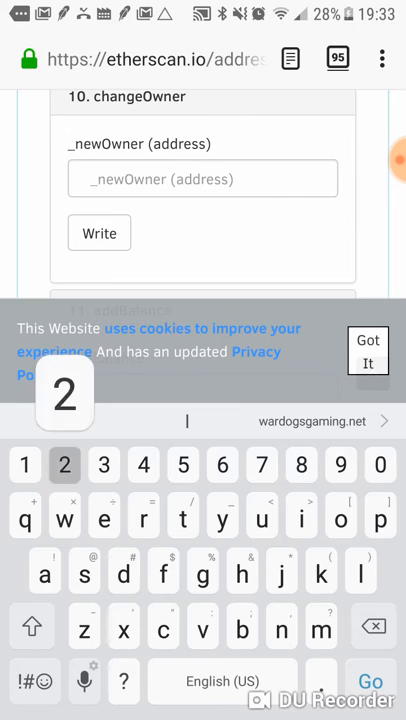
pyautogui.write('27')
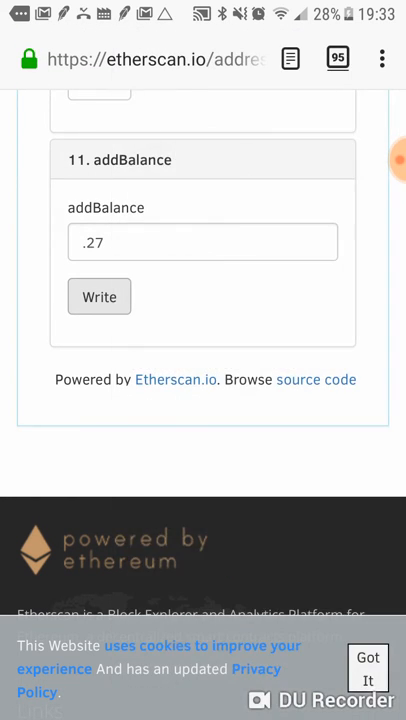
pyautogui.click(100, 296)
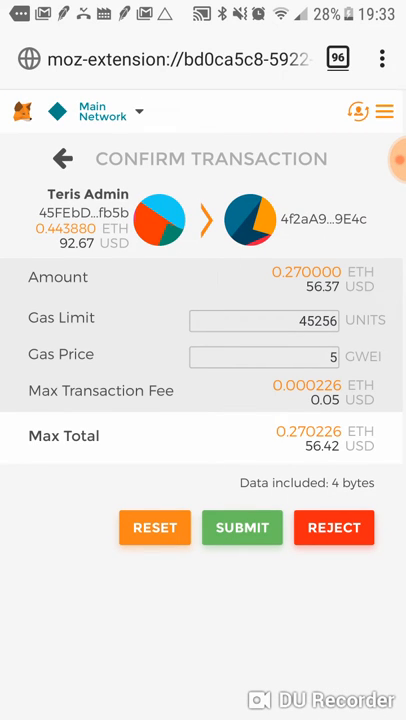
# Submit the 0.27 ETH addBalance transaction in MetaMask at 5 Gwei
pyautogui.click(242, 528)
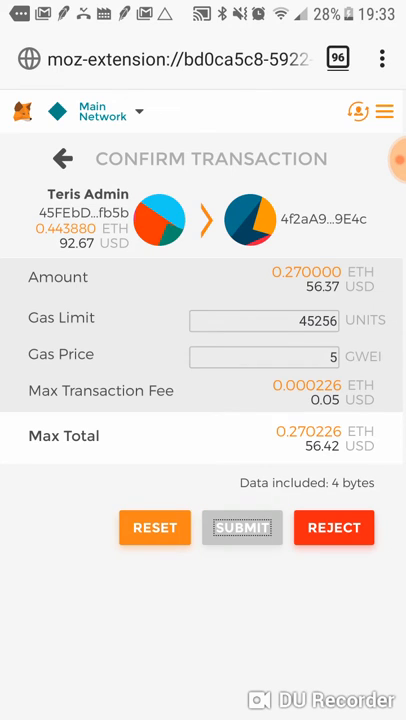
pyautogui.click(244, 528)
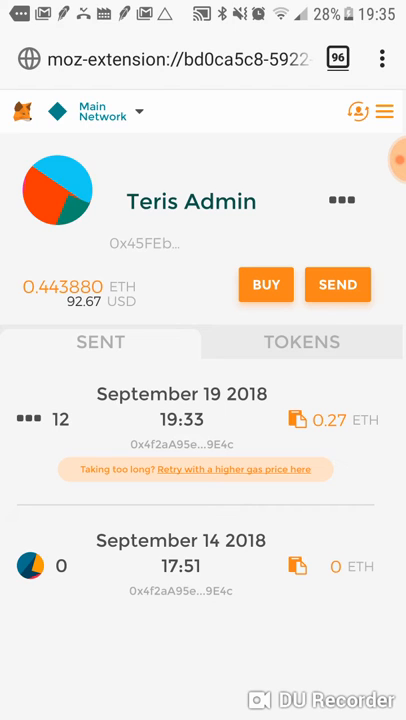
# Start a higher-gas retry of the pending 0.27 ETH transaction and focus the address bar
pyautogui.click(382, 56)
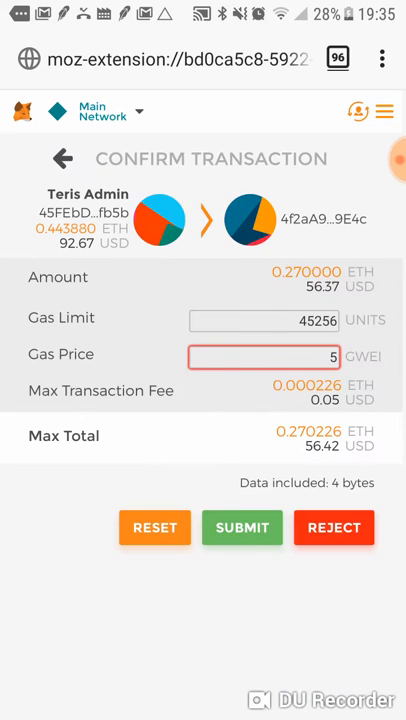
pyautogui.click(262, 356)
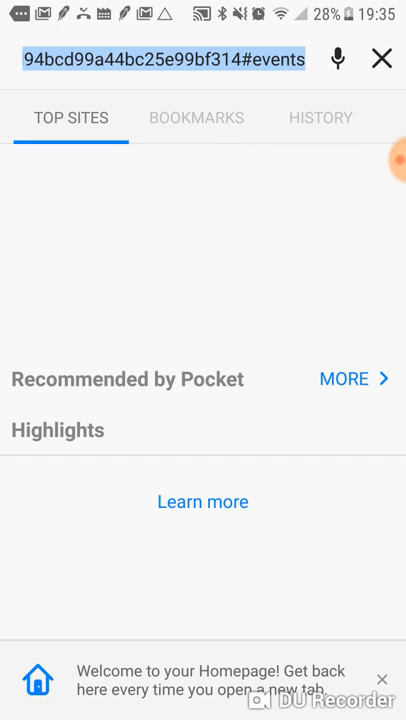
# Check ethgasstation.info's 6 Gwei recommendation, then return to the MetaMask retry confirmation
pyautogui.write('ethgasstation.info')
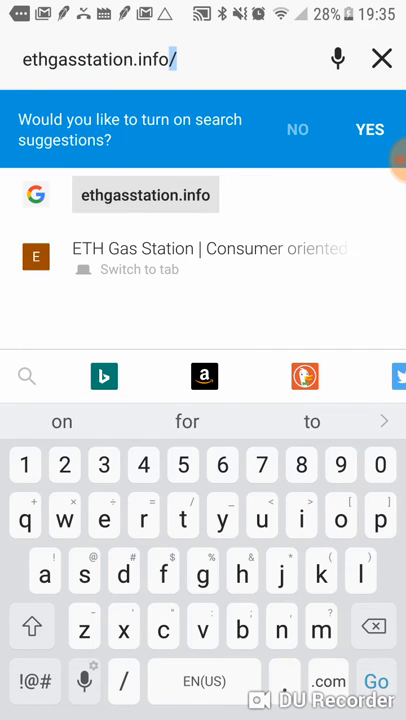
pyautogui.press('Enter')
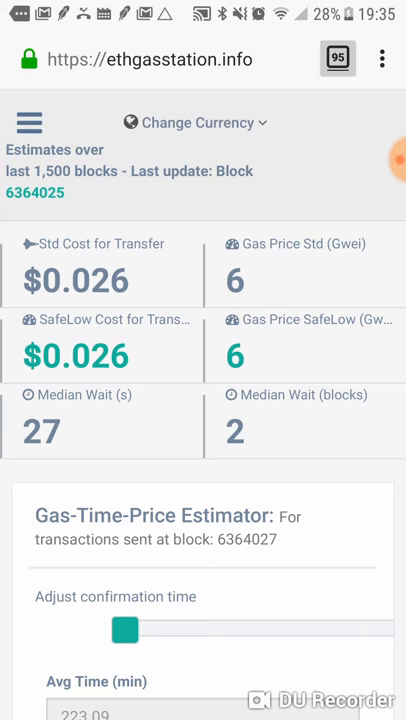
pyautogui.click(338, 56)
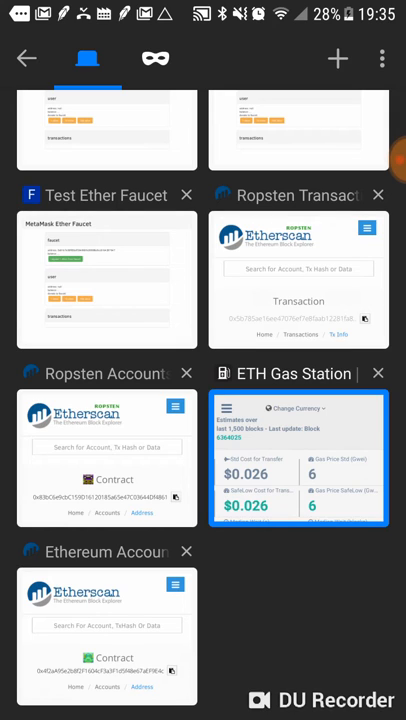
pyautogui.click(296, 464)
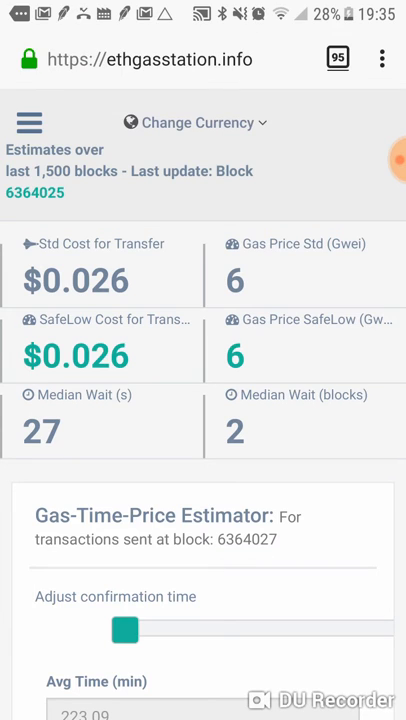
pyautogui.click(382, 58)
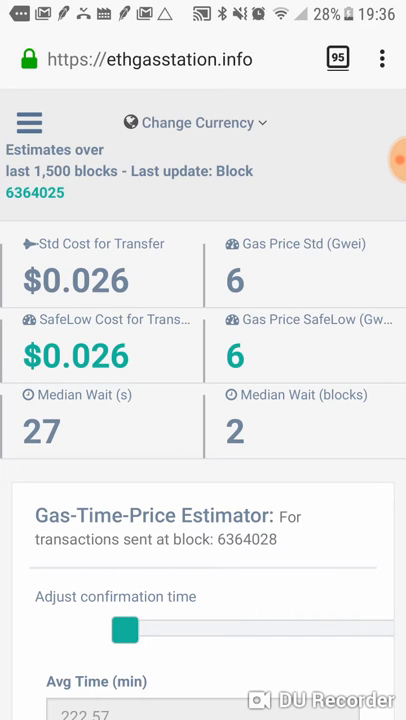
pyautogui.click(382, 56)
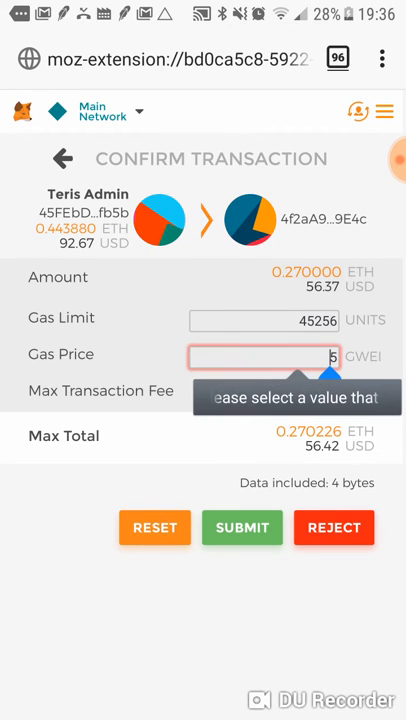
# Raise the retry's gas price to 8 Gwei and submit the 0.27 ETH transaction
pyautogui.click(260, 356)
pyautogui.write('08')
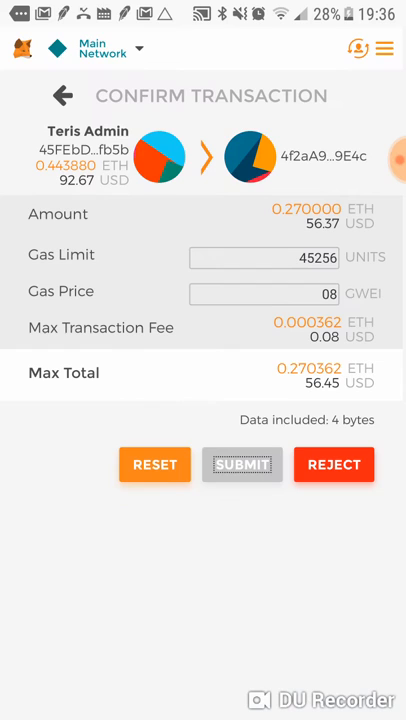
pyautogui.click(242, 464)
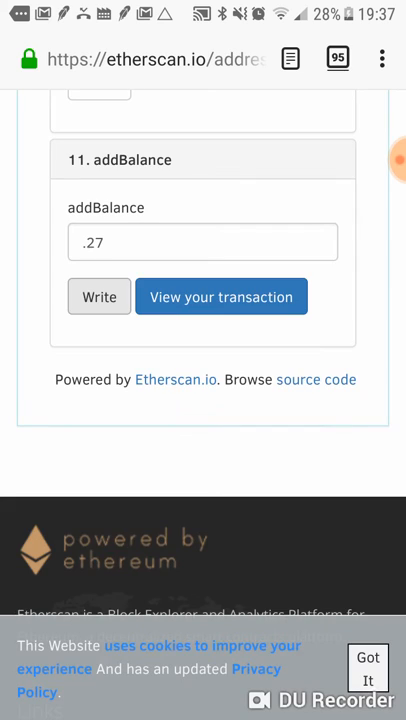
# Reload the contract page and check the Write Contract section; balance still reads 0 Ether
pyautogui.scroll(3)
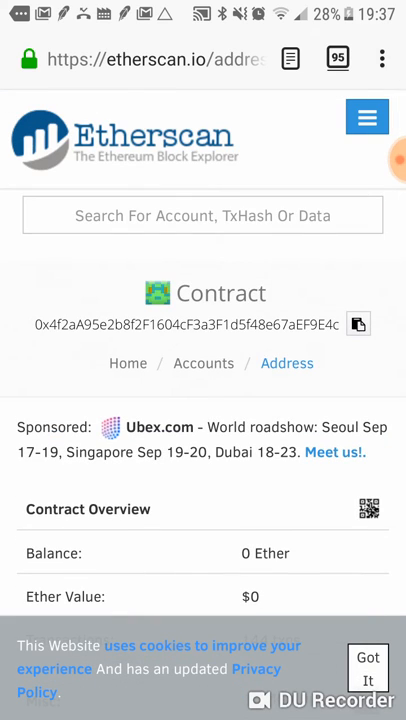
pyautogui.click(290, 58)
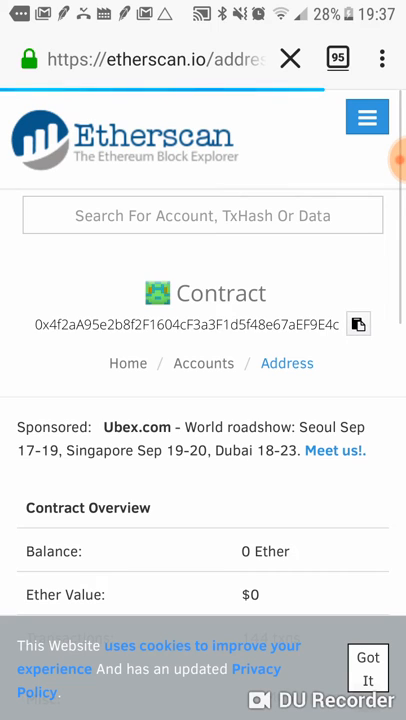
pyautogui.scroll(-3)
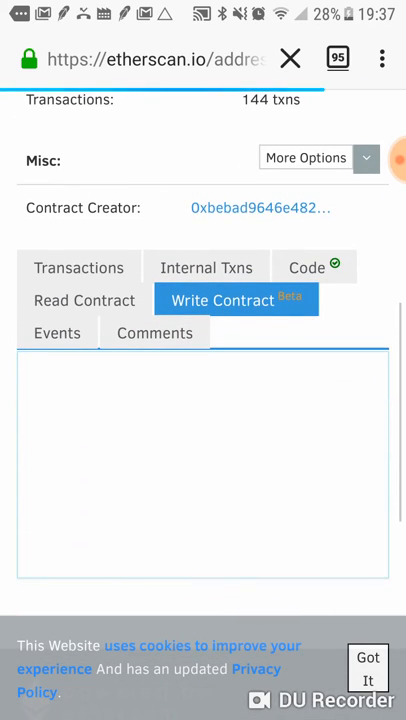
pyautogui.click(220, 300)
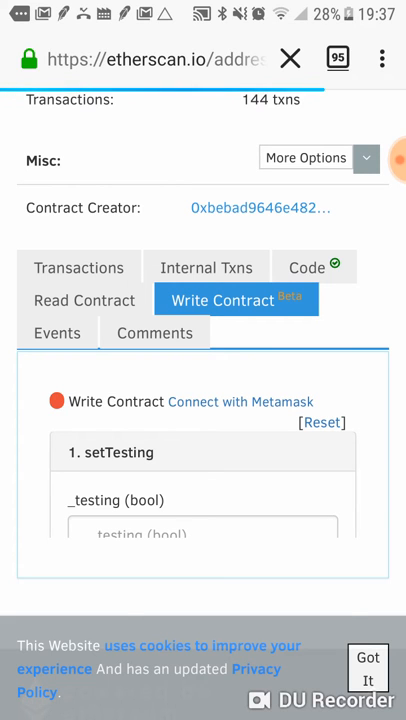
pyautogui.scroll(-3)
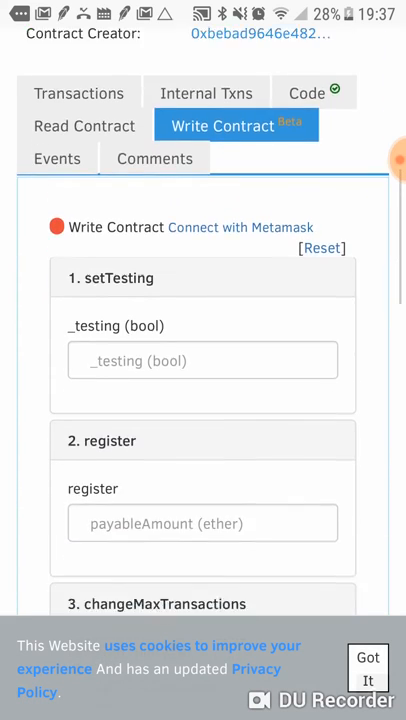
pyautogui.scroll(-3)
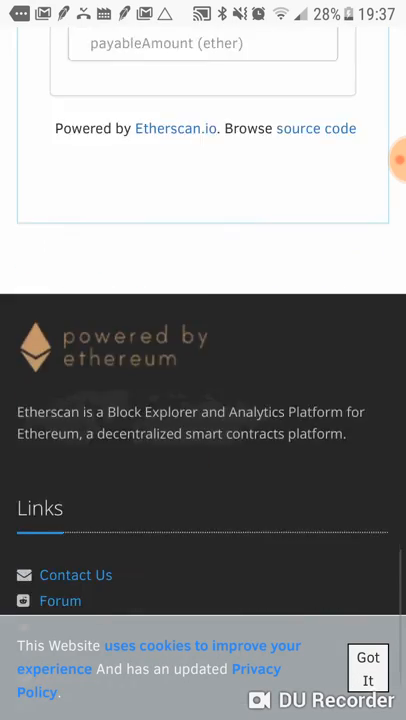
pyautogui.scroll(3)
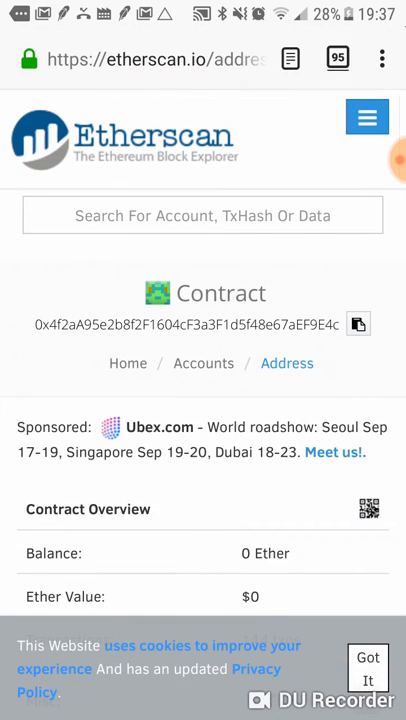
# Switch to the Ethereum Account tab and refresh so the balance shows 0.27 Ether ($56.36)
pyautogui.click(336, 58)
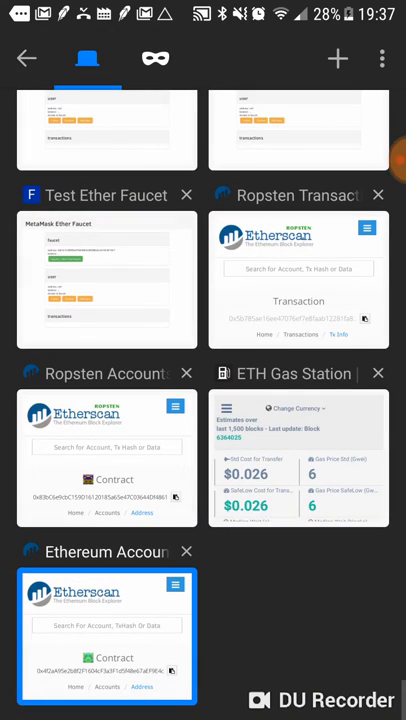
pyautogui.click(108, 636)
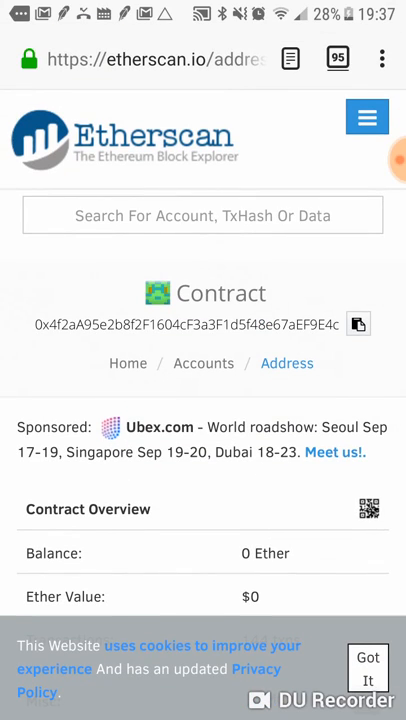
pyautogui.click(380, 56)
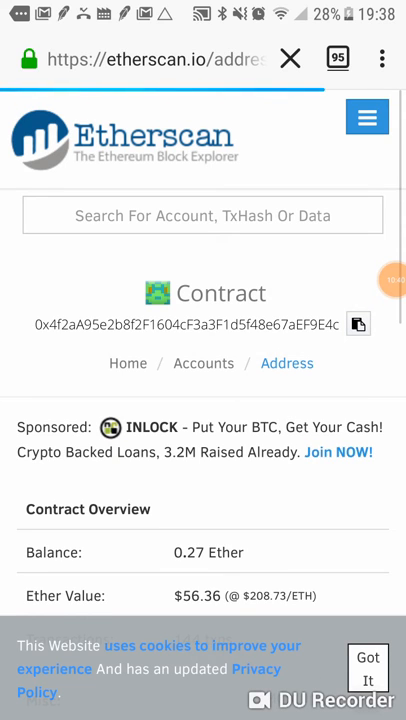
# Review the contract overview (0.27 Ether, 144 transactions) and move to the Arbitraging dashboard
pyautogui.scroll(-3)
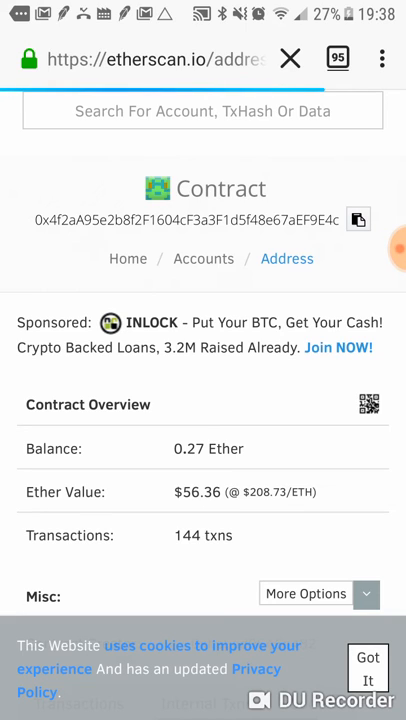
pyautogui.click(290, 58)
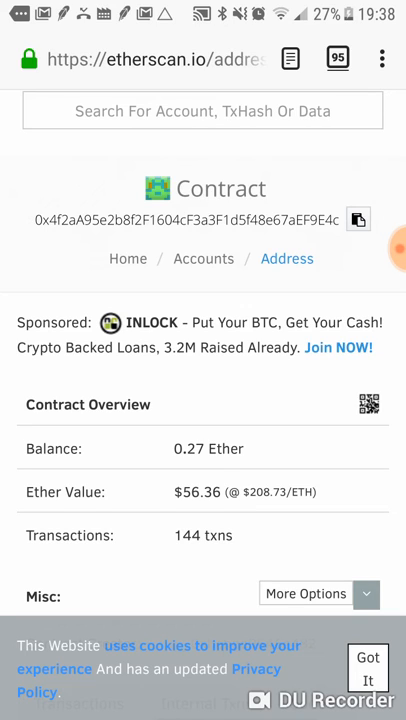
pyautogui.scroll(-3)
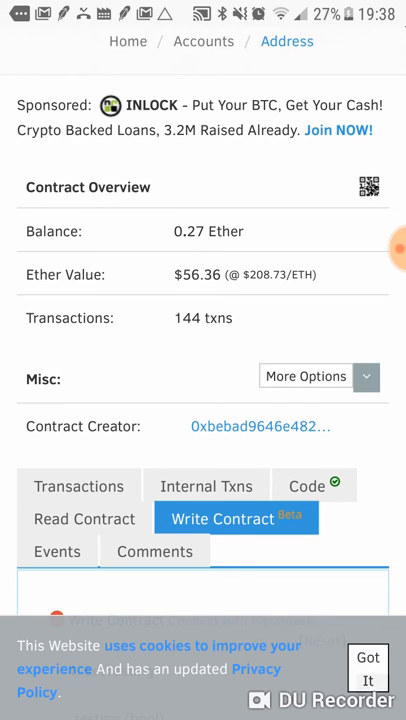
pyautogui.scroll(-3)
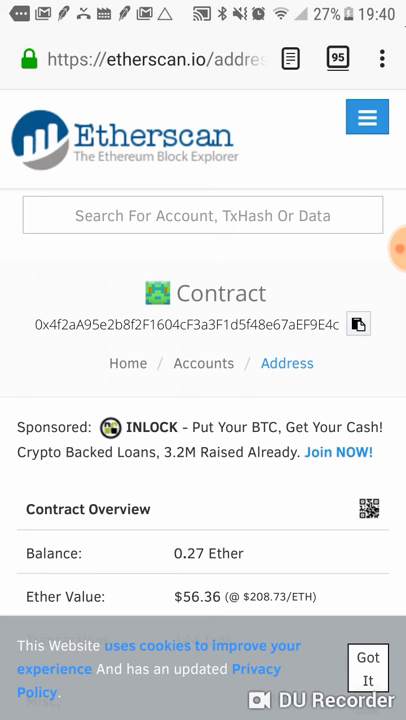
pyautogui.scroll(-3)
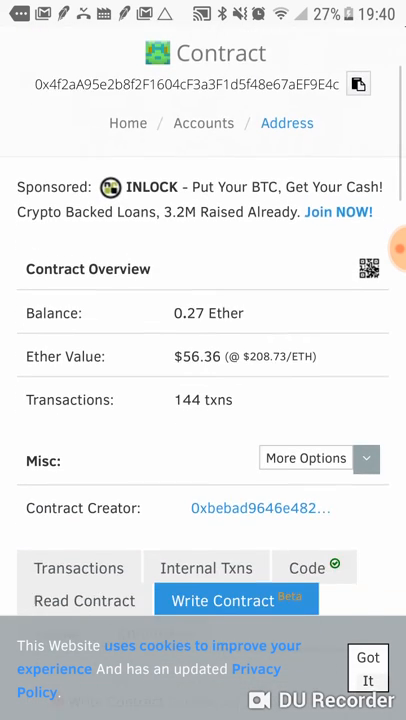
pyautogui.scroll(-3)
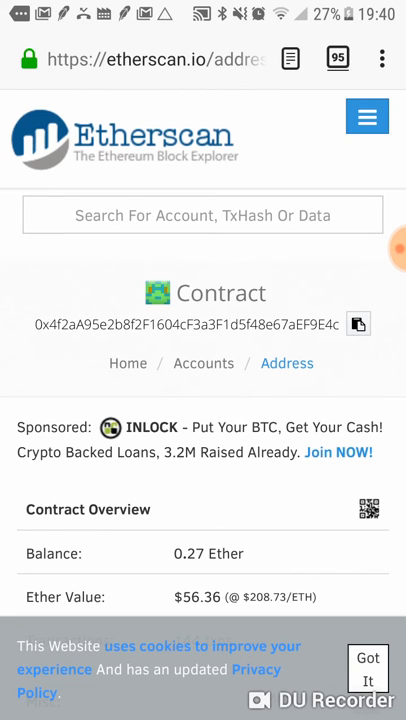
pyautogui.click(336, 58)
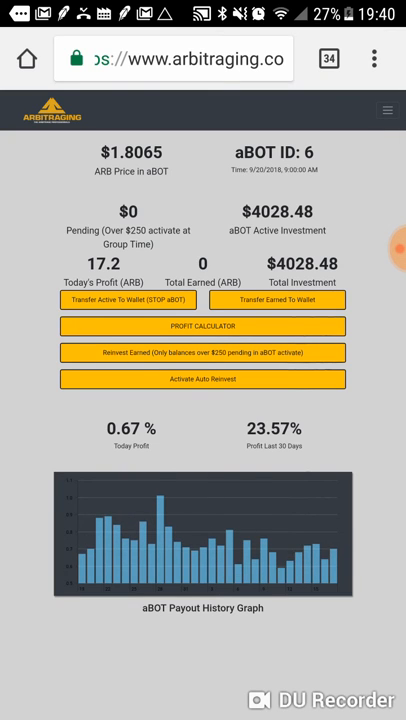
# Reveal the ETH deposit address on the deposit page, accepting the warning, and copy it
pyautogui.click(386, 110)
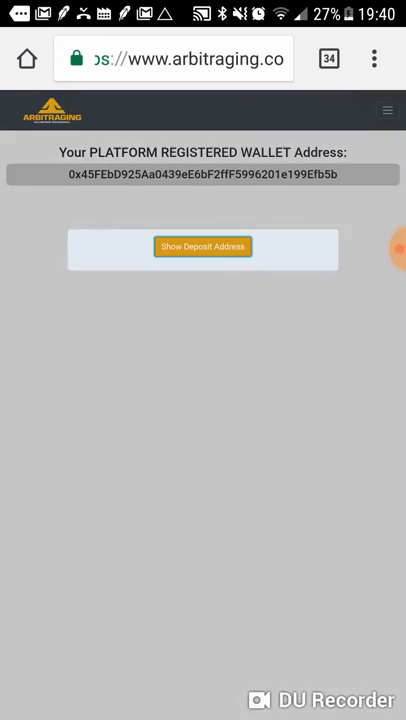
pyautogui.click(202, 246)
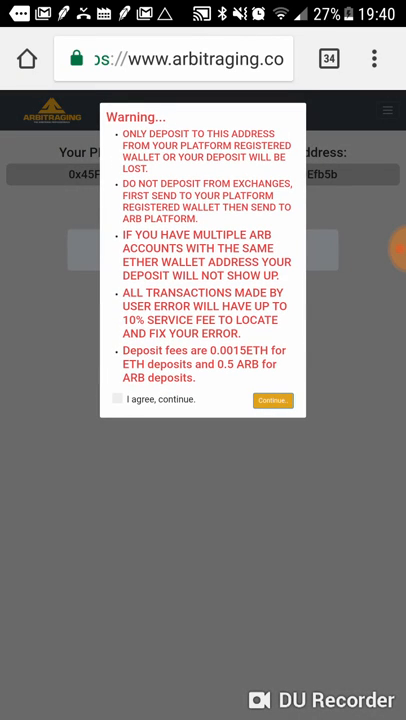
pyautogui.click(272, 400)
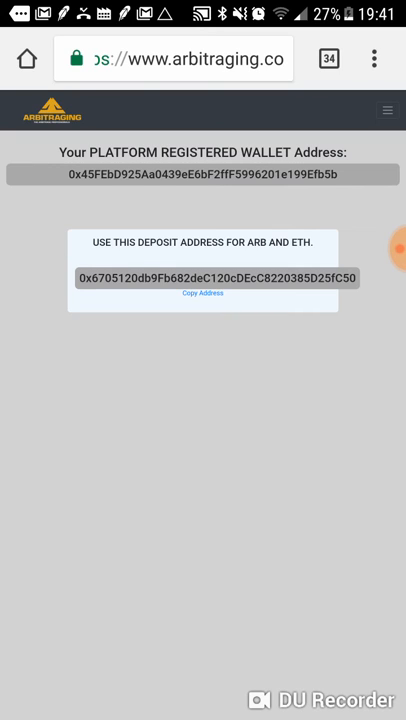
pyautogui.click(202, 292)
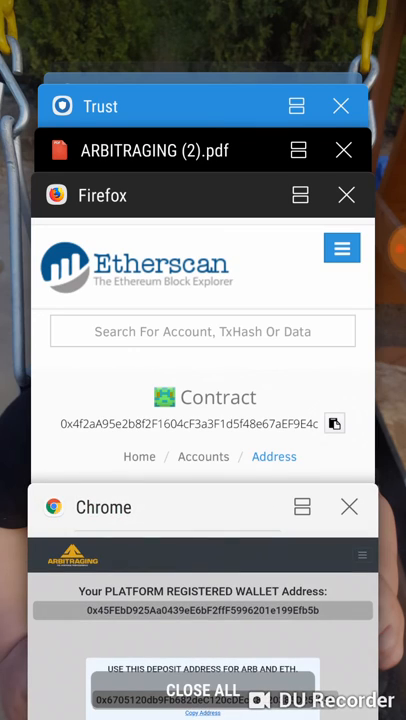
# Start an ETH send in Trust Wallet with the copied 0x6705… deposit address as recipient
pyautogui.click(100, 106)
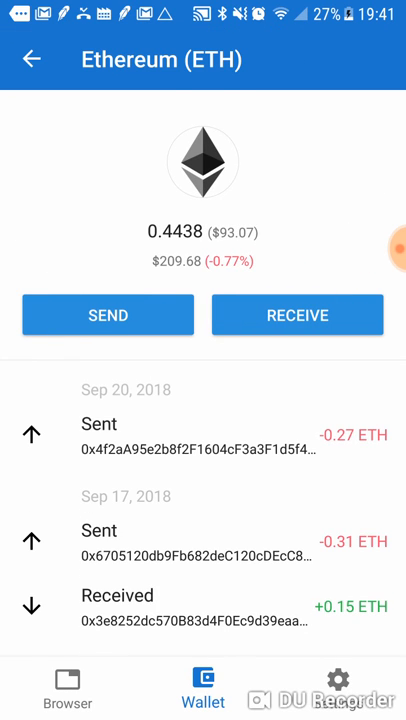
pyautogui.click(108, 316)
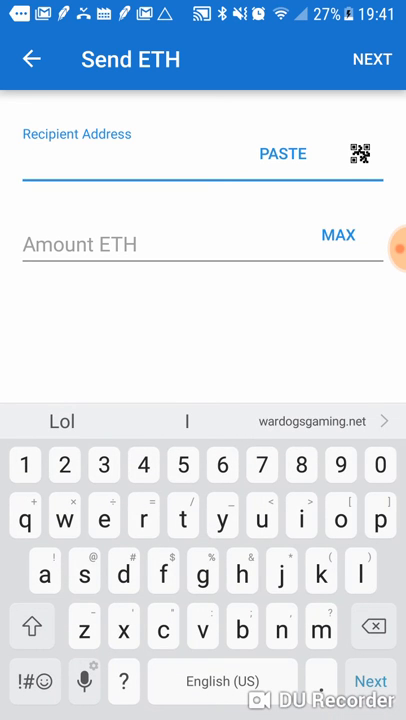
pyautogui.write('.16')
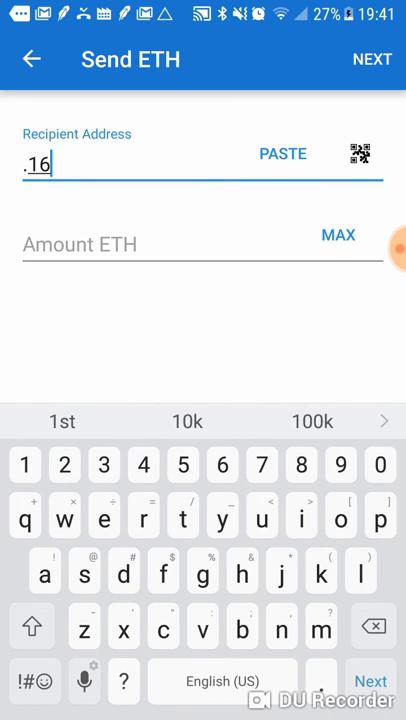
pyautogui.write('8')
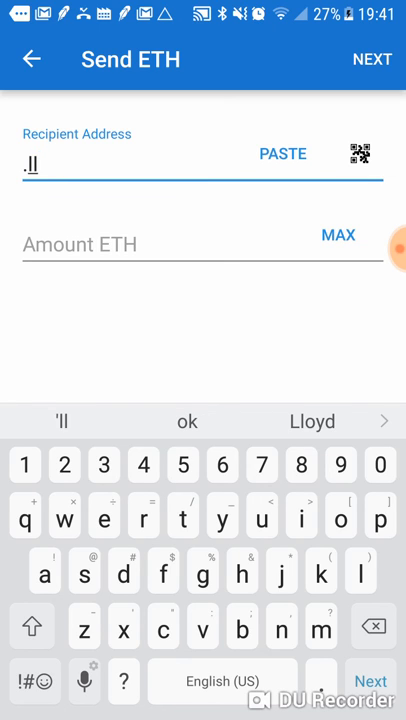
pyautogui.click(284, 152)
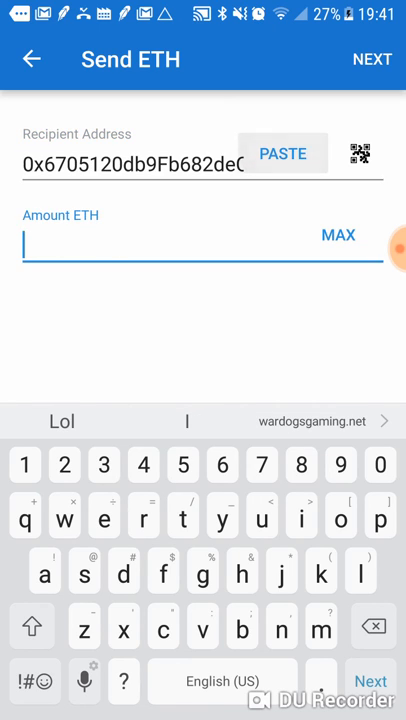
# Enter the ETH amount in the send form (.1 so far, ~$20.96) and return to edit it
pyautogui.click(200, 246)
pyautogui.write('.1')
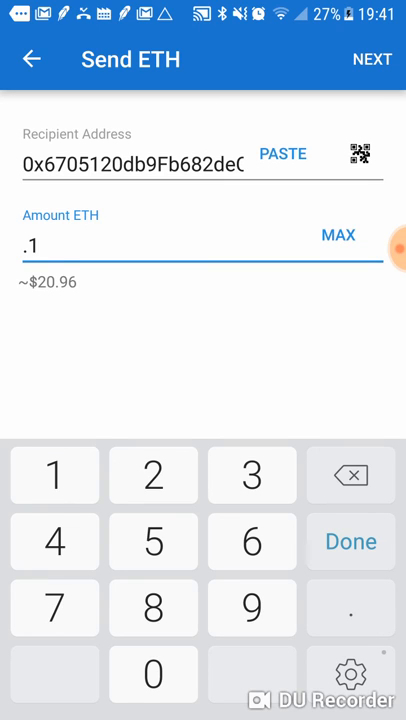
pyautogui.click(350, 540)
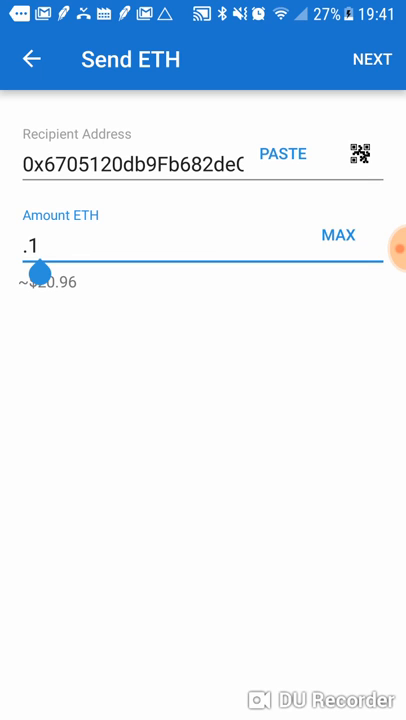
pyautogui.click(30, 246)
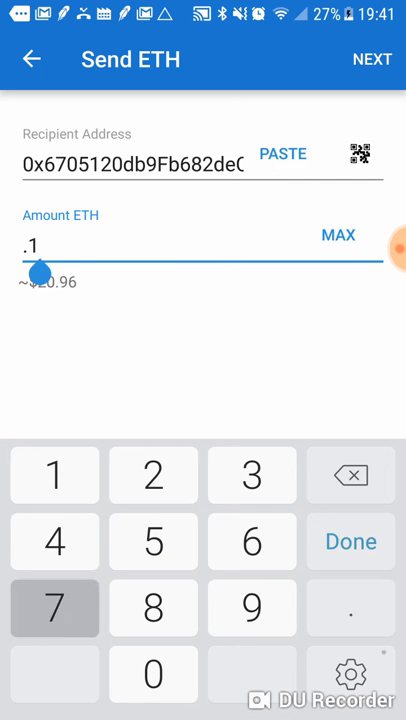
# Confirm the 0.17 ETH transfer with the gas price set to 6 Gwei in Advanced settings
pyautogui.click(372, 60)
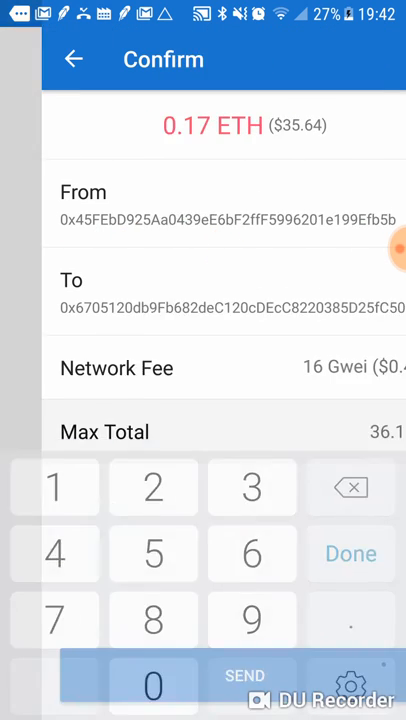
pyautogui.click(350, 552)
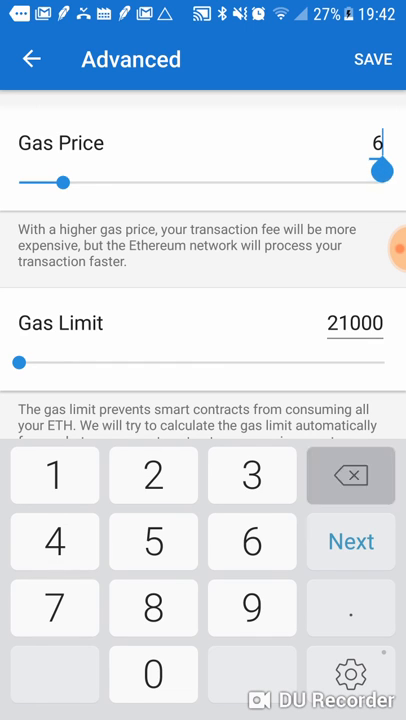
pyautogui.click(366, 60)
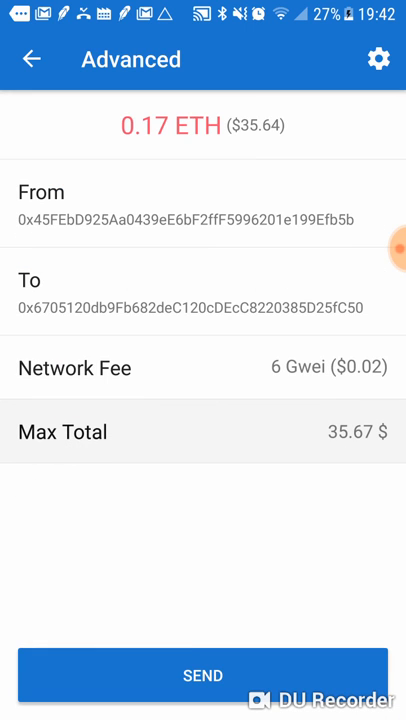